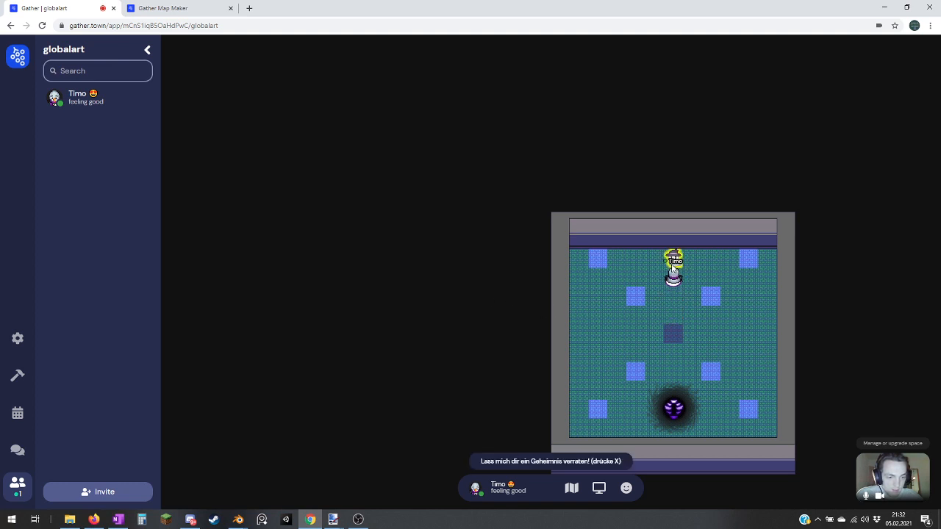
{"action": "mouse_move", "coordinate": [486, 471]}
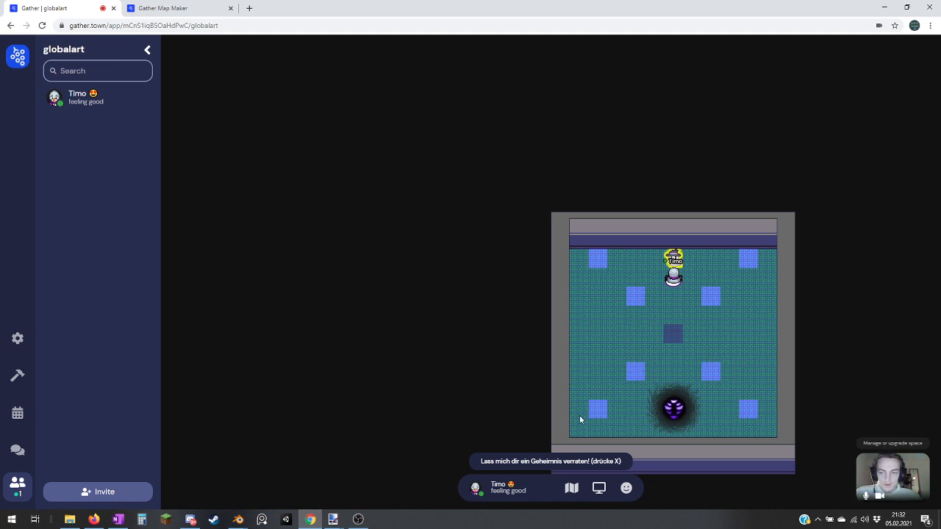
{"action": "mouse_move", "coordinate": [557, 369]}
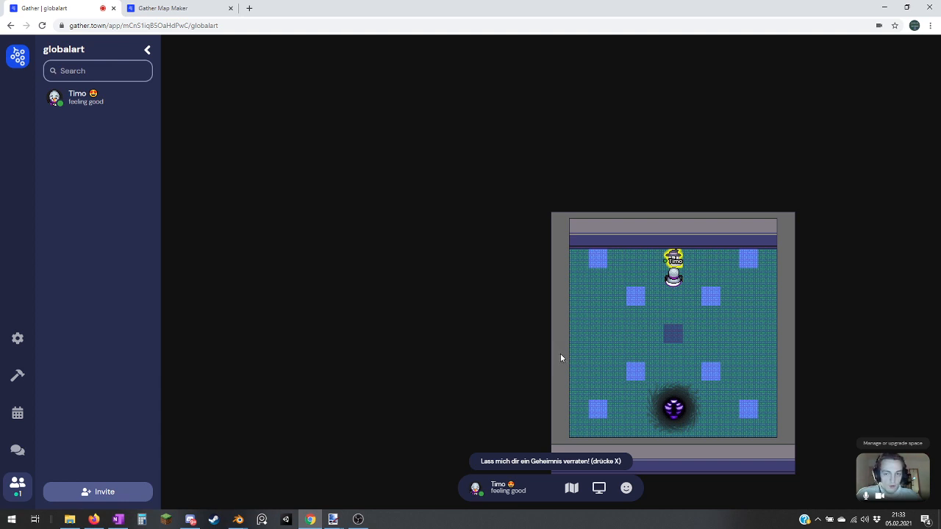
{"action": "mouse_move", "coordinate": [414, 489]}
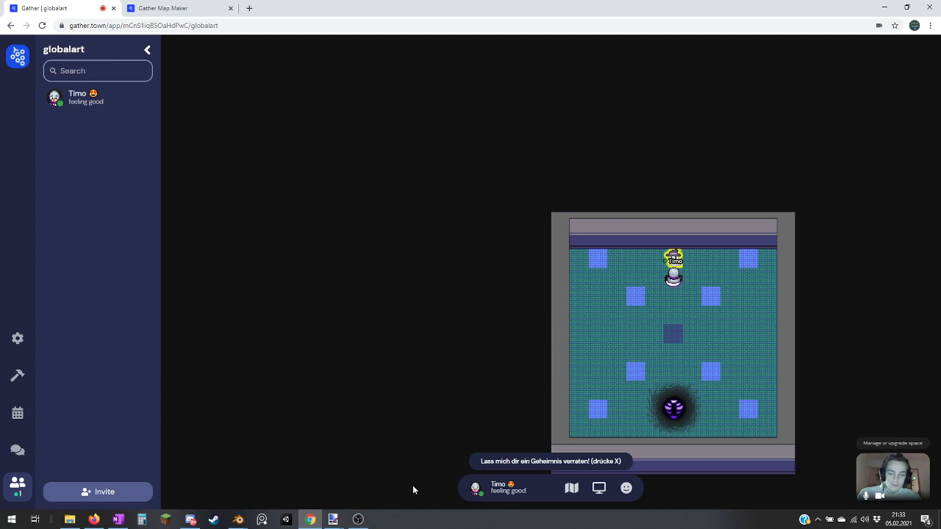